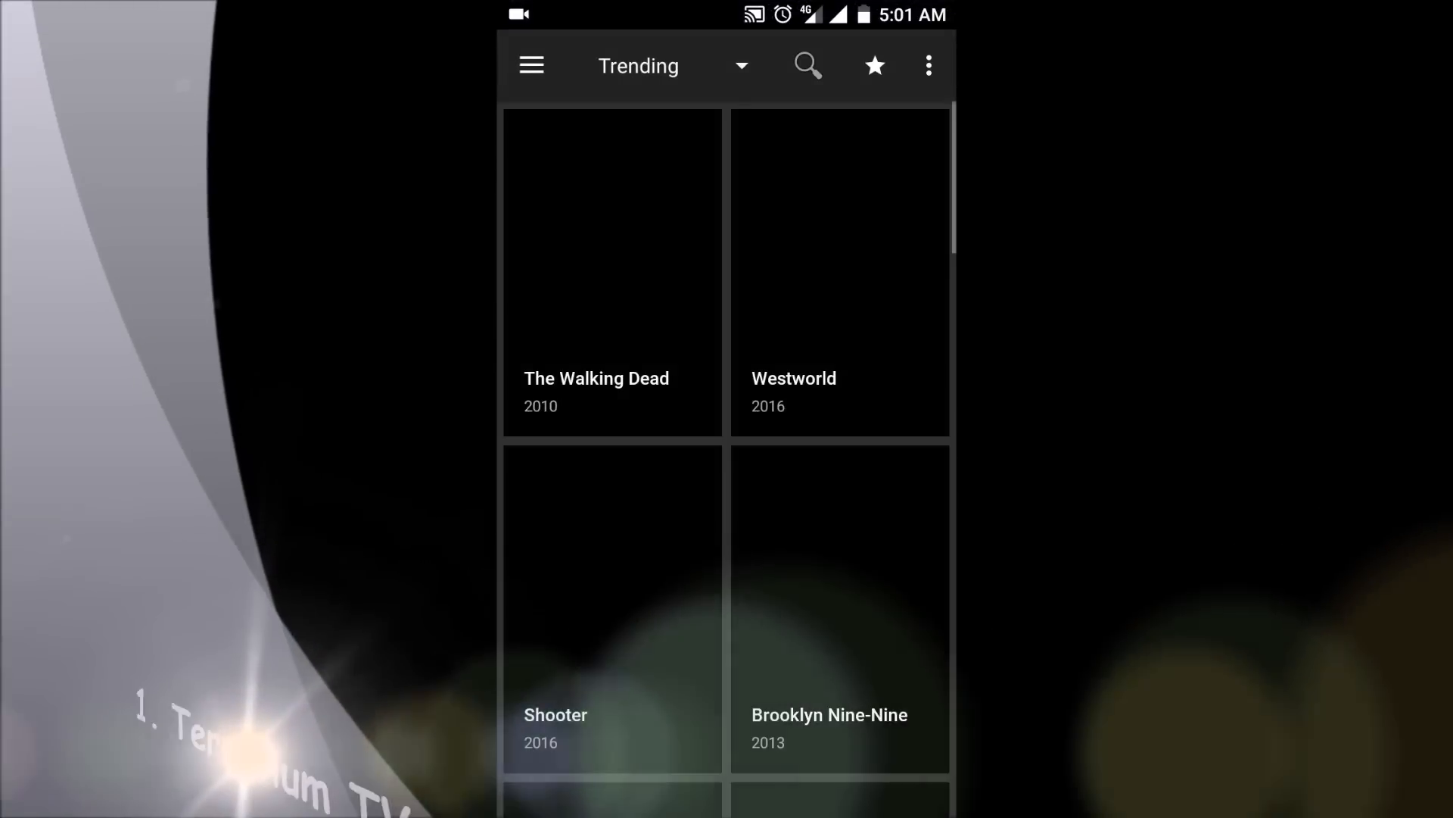
Step: Scroll the Trending shows grid and view categories like Premieres, Most Popular and Top Rated
{"action": "scroll", "scroll_direction": "down", "scroll_amount": 3}
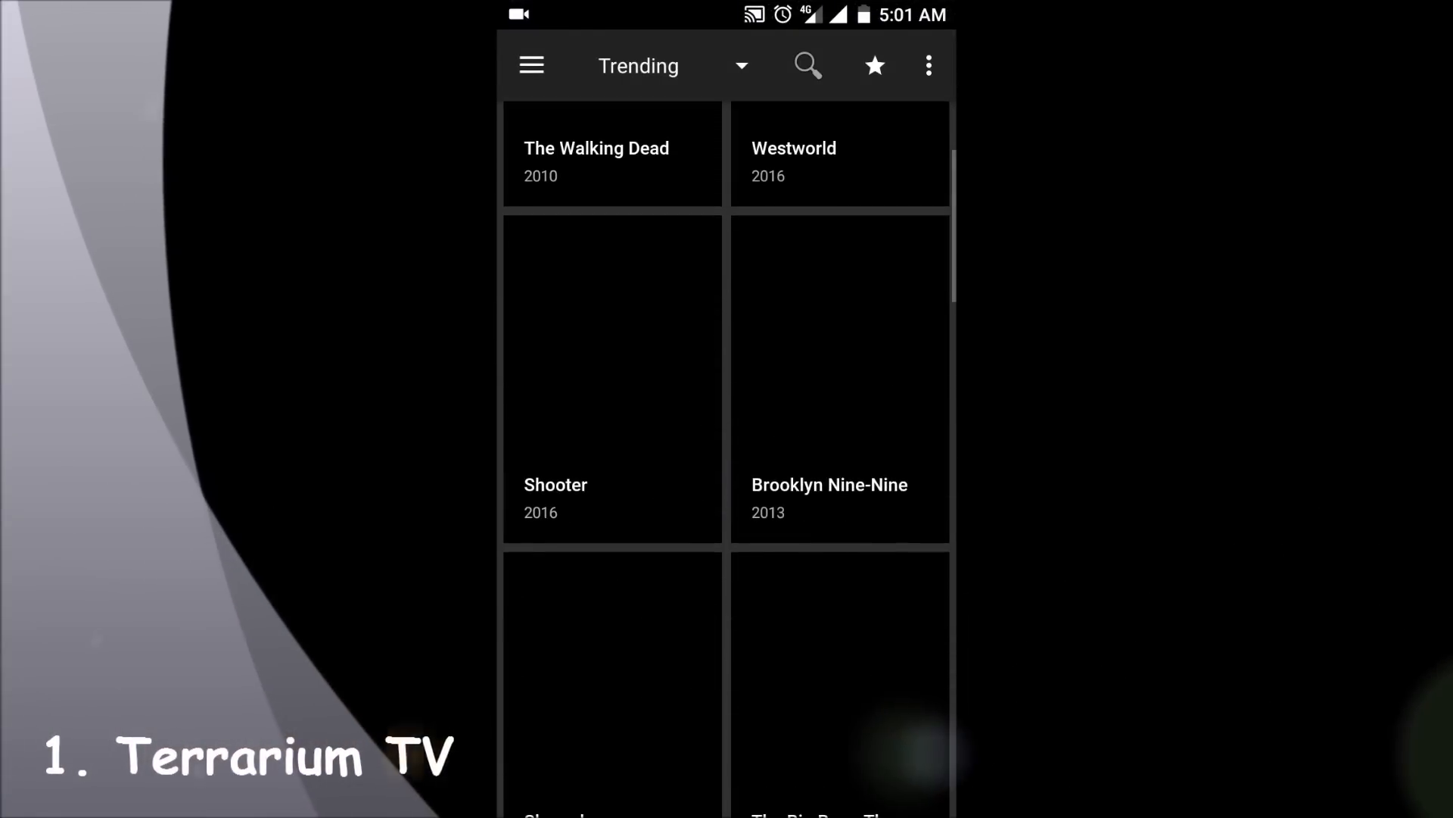
{"action": "scroll", "scroll_direction": "down", "scroll_amount": 3}
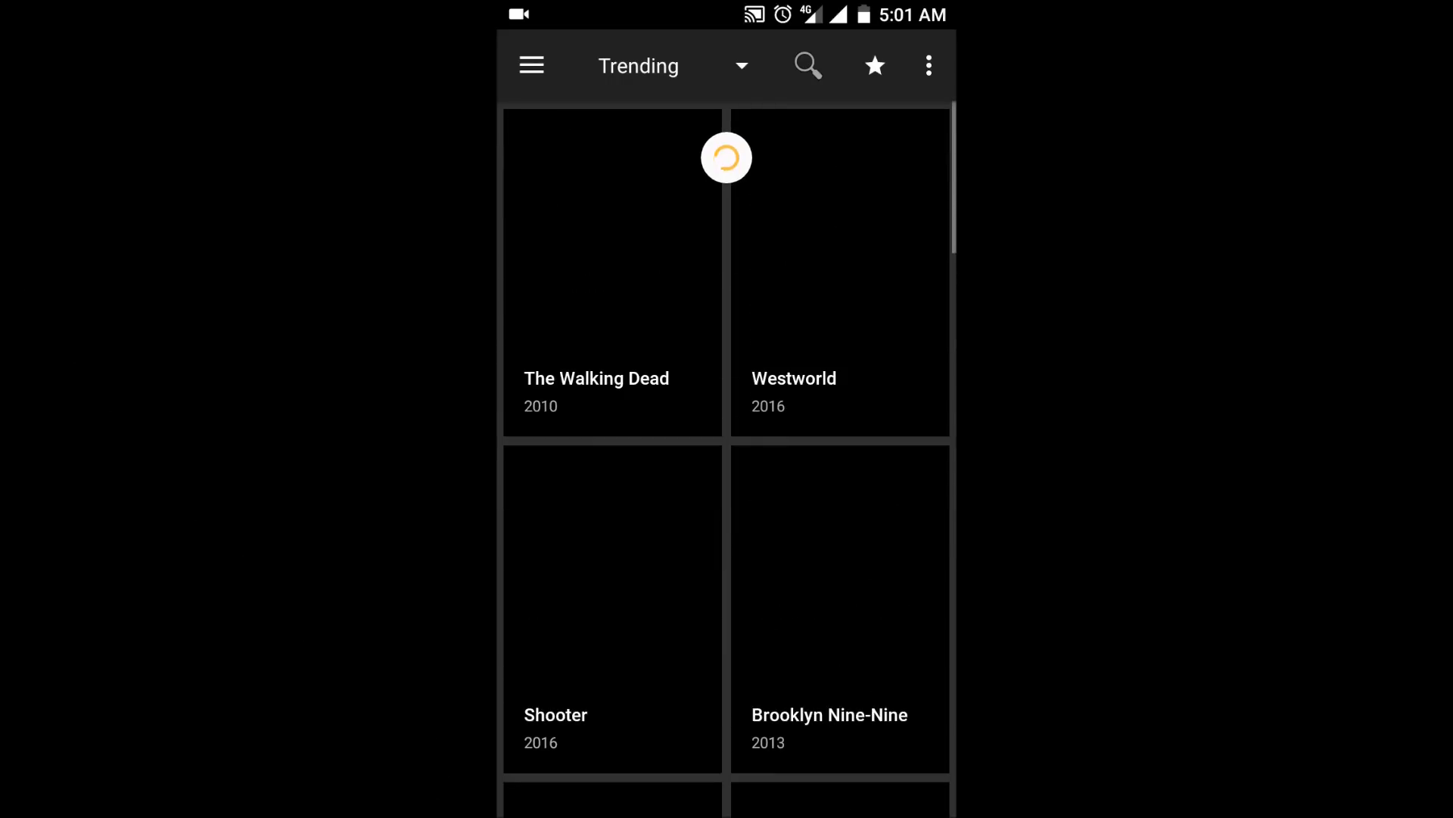
{"action": "left_click", "coordinate": [741, 65]}
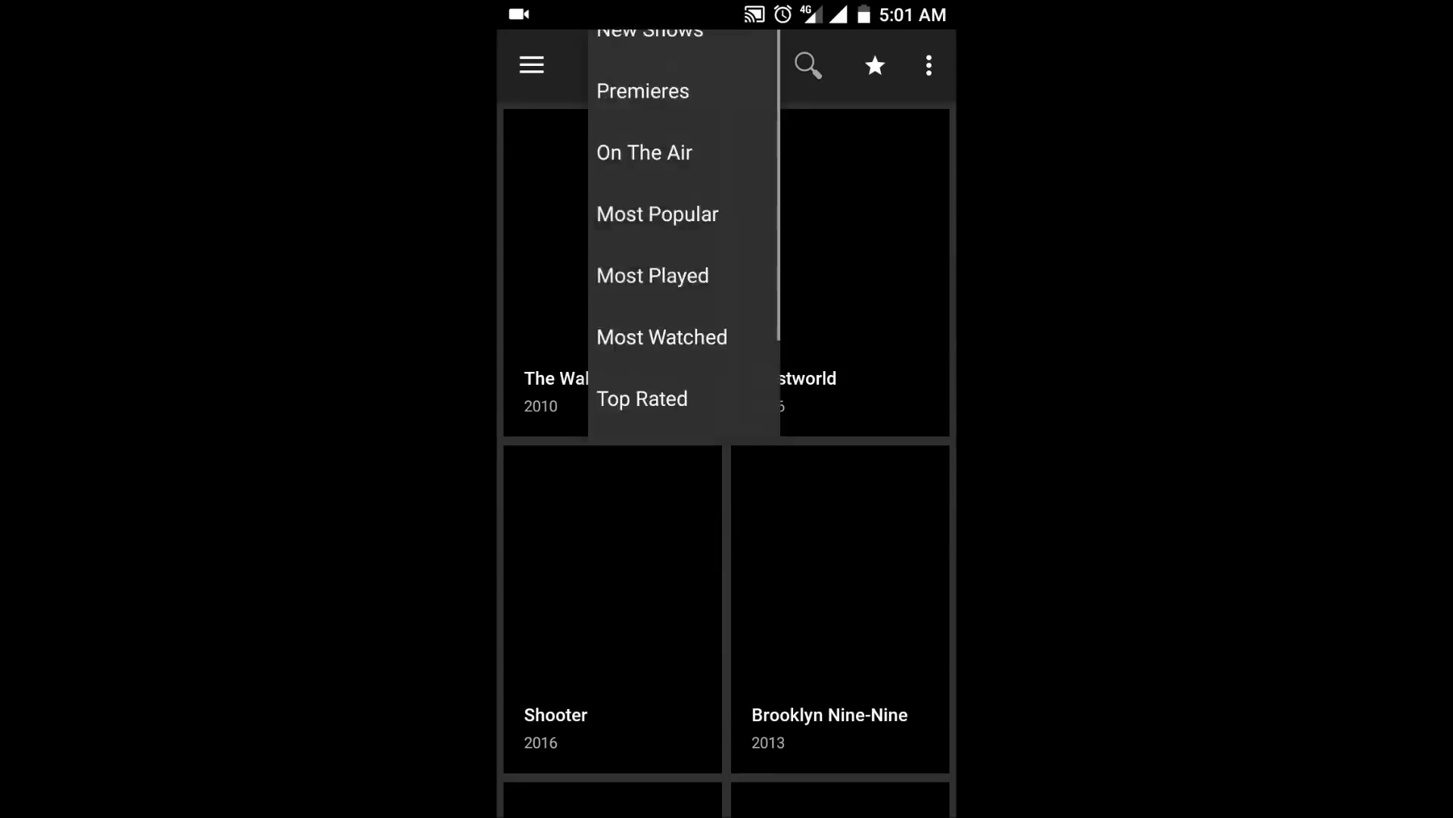
{"action": "scroll", "scroll_direction": "down", "scroll_amount": 3}
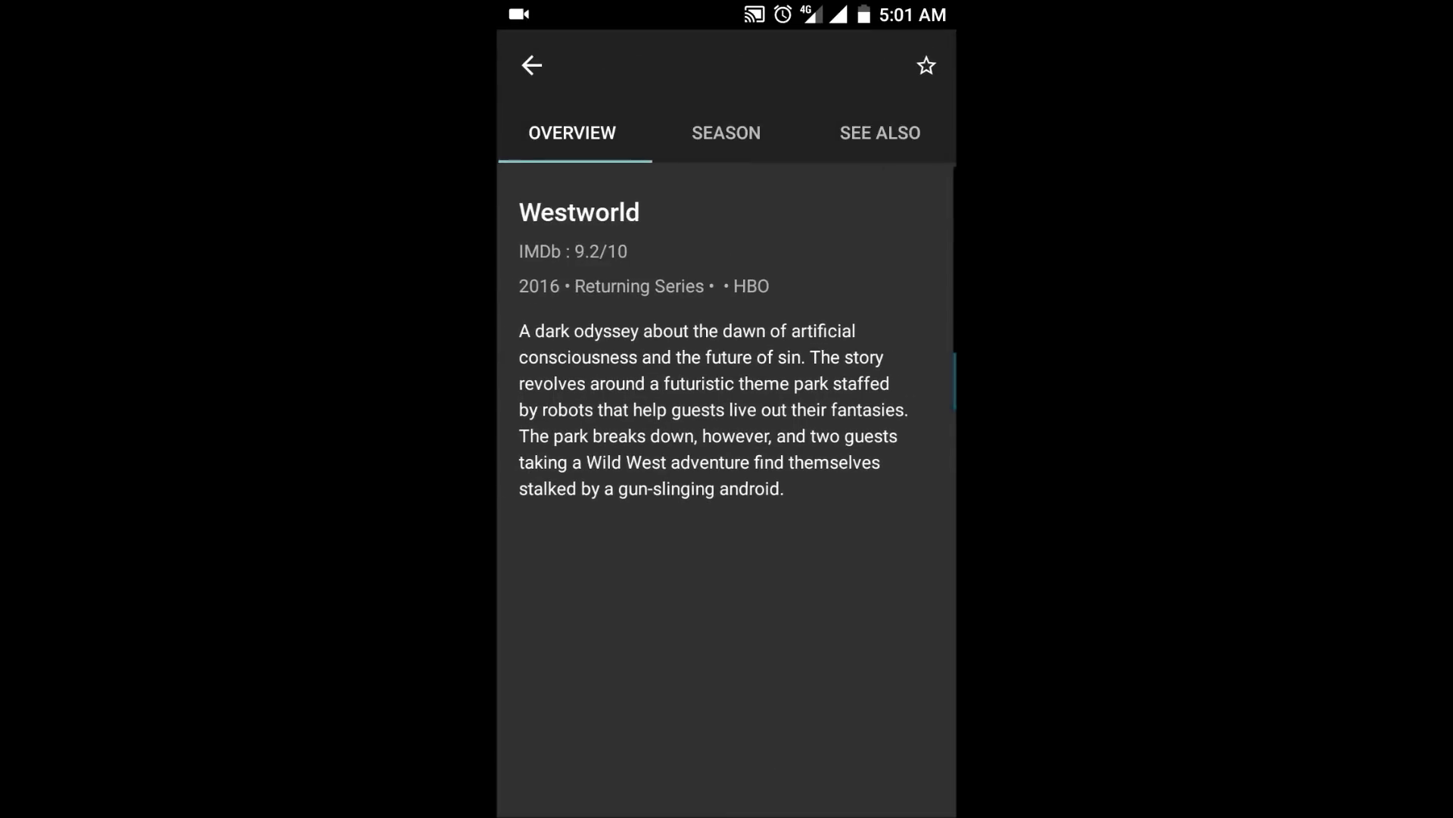
Step: Open Westworld Season 1 and scroll through the stream links for episode 1x01
{"action": "left_click", "coordinate": [725, 132]}
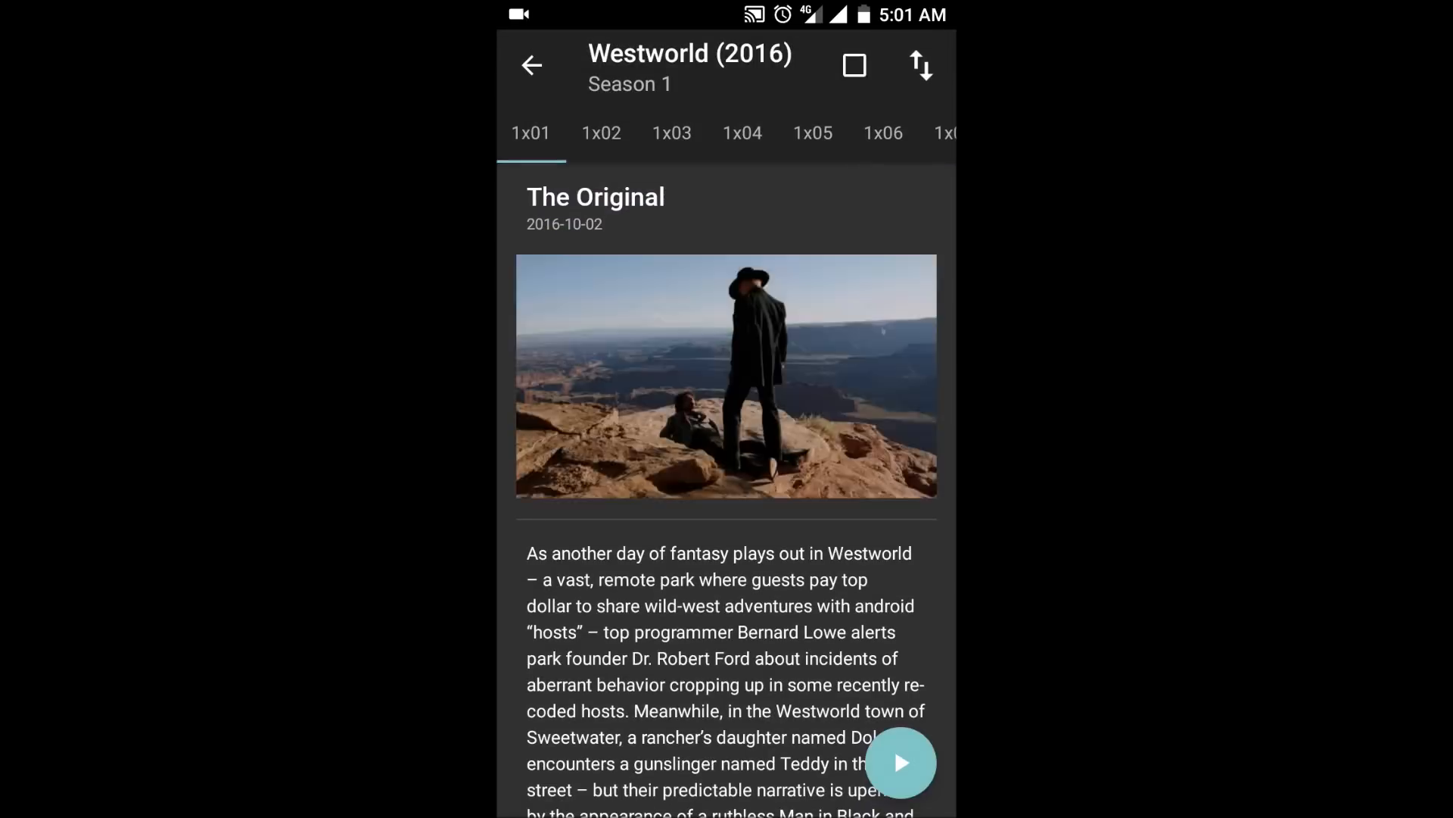
{"action": "left_click", "coordinate": [907, 763]}
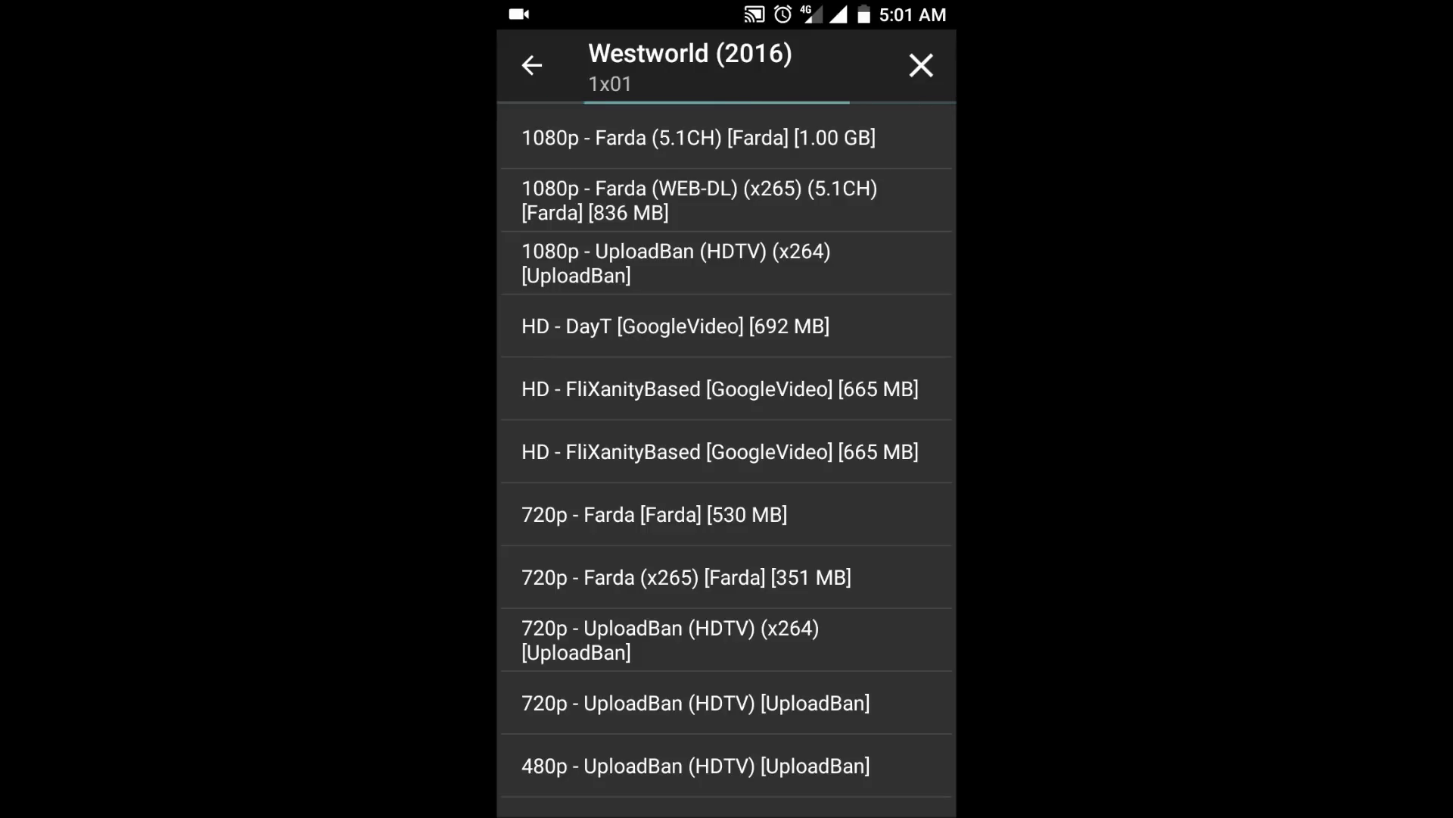
{"action": "scroll", "scroll_direction": "down", "scroll_amount": 3}
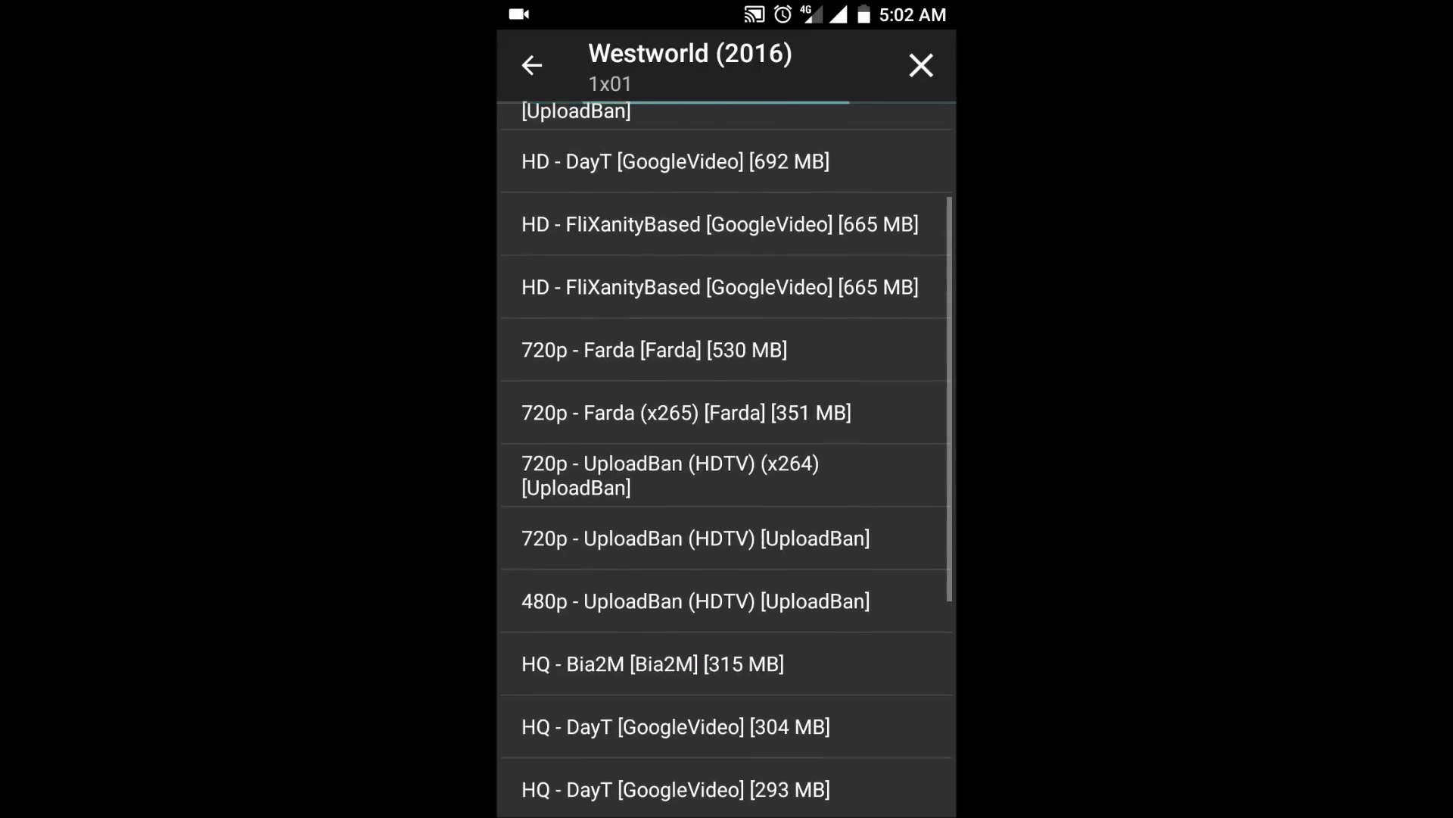
{"action": "left_click", "coordinate": [653, 349]}
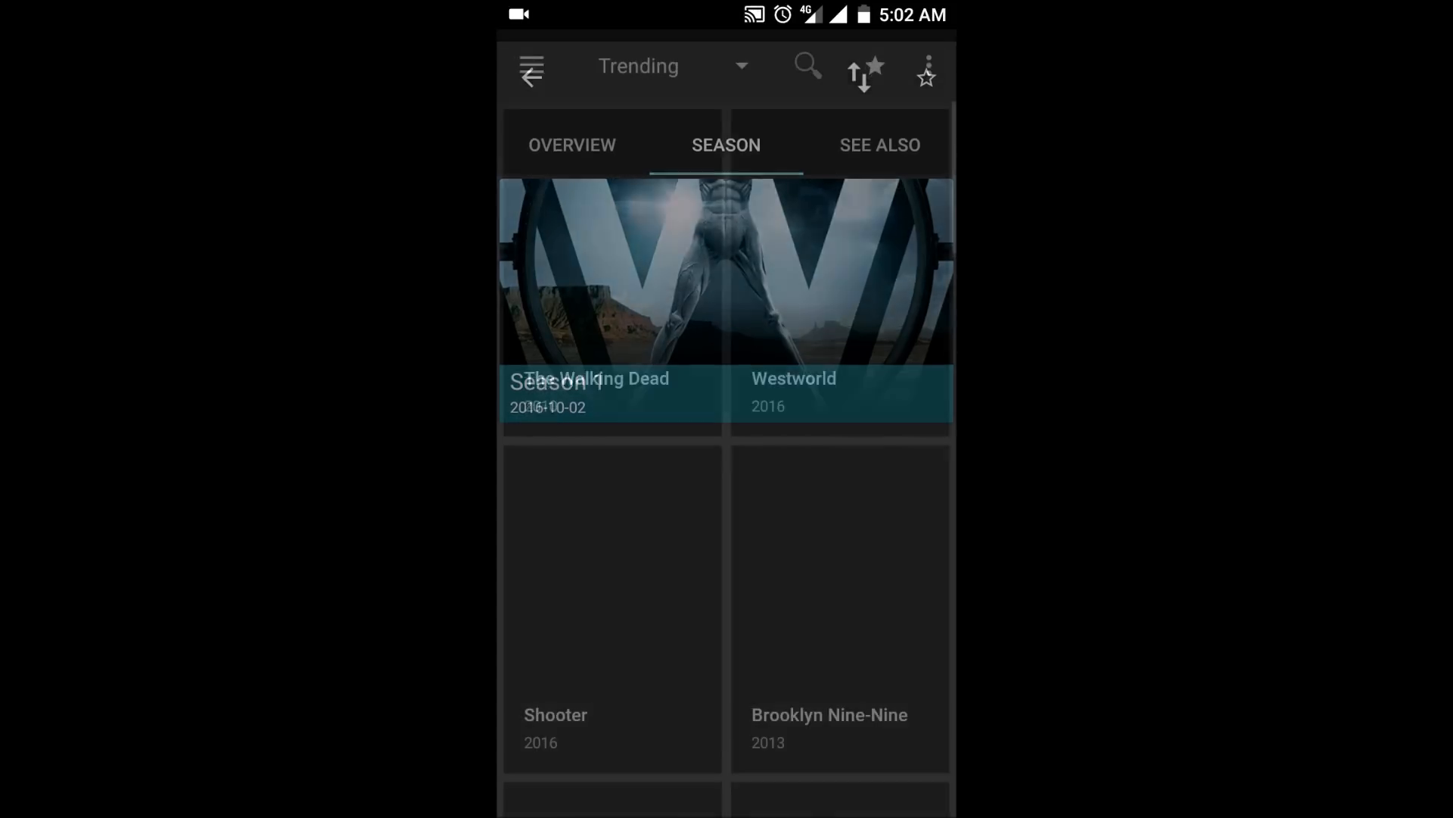
Step: Go back to Trending and open the navigation drawer with TV Shows and Movies
{"action": "left_click", "coordinate": [530, 67]}
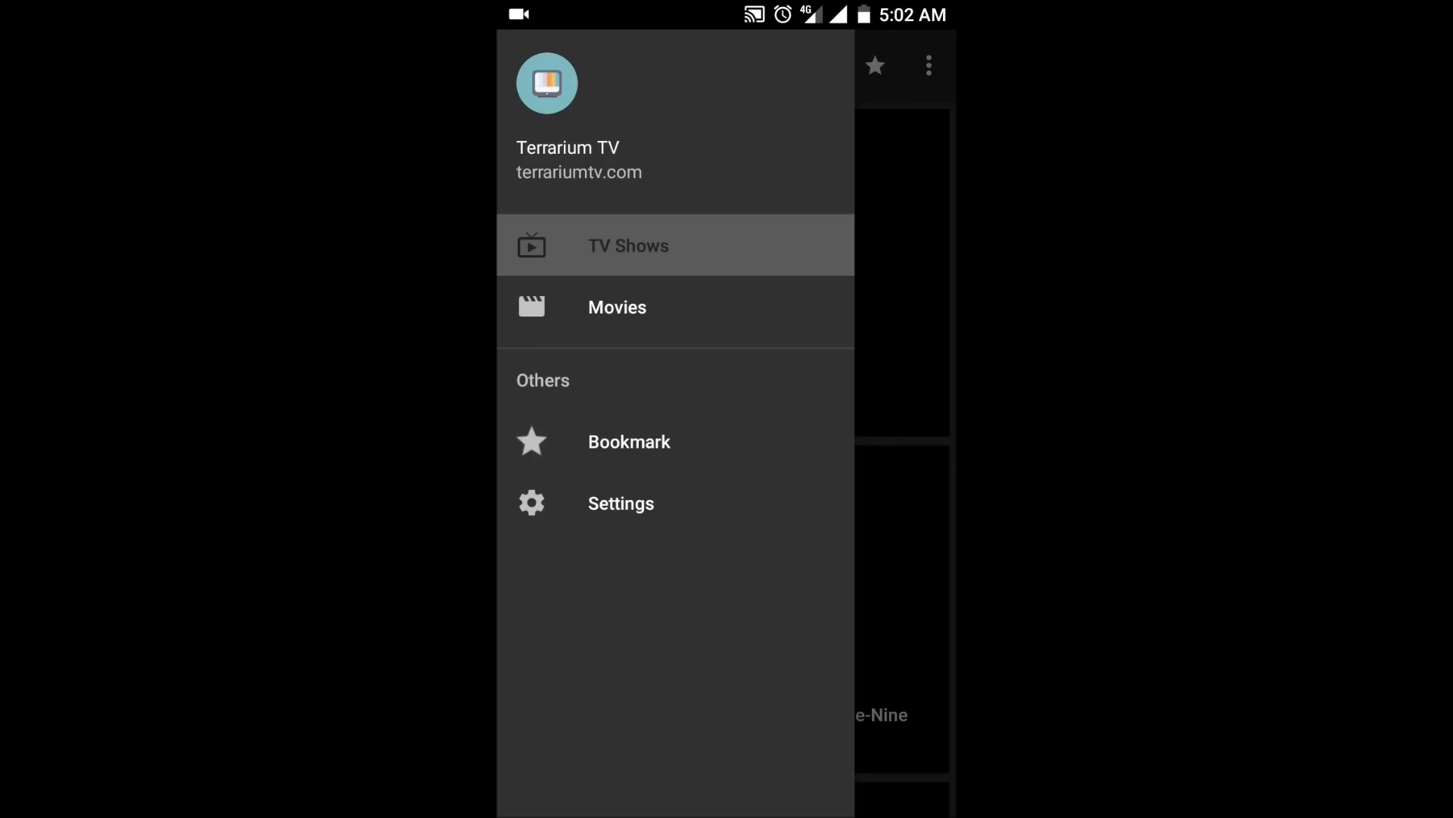
{"action": "left_click", "coordinate": [617, 308]}
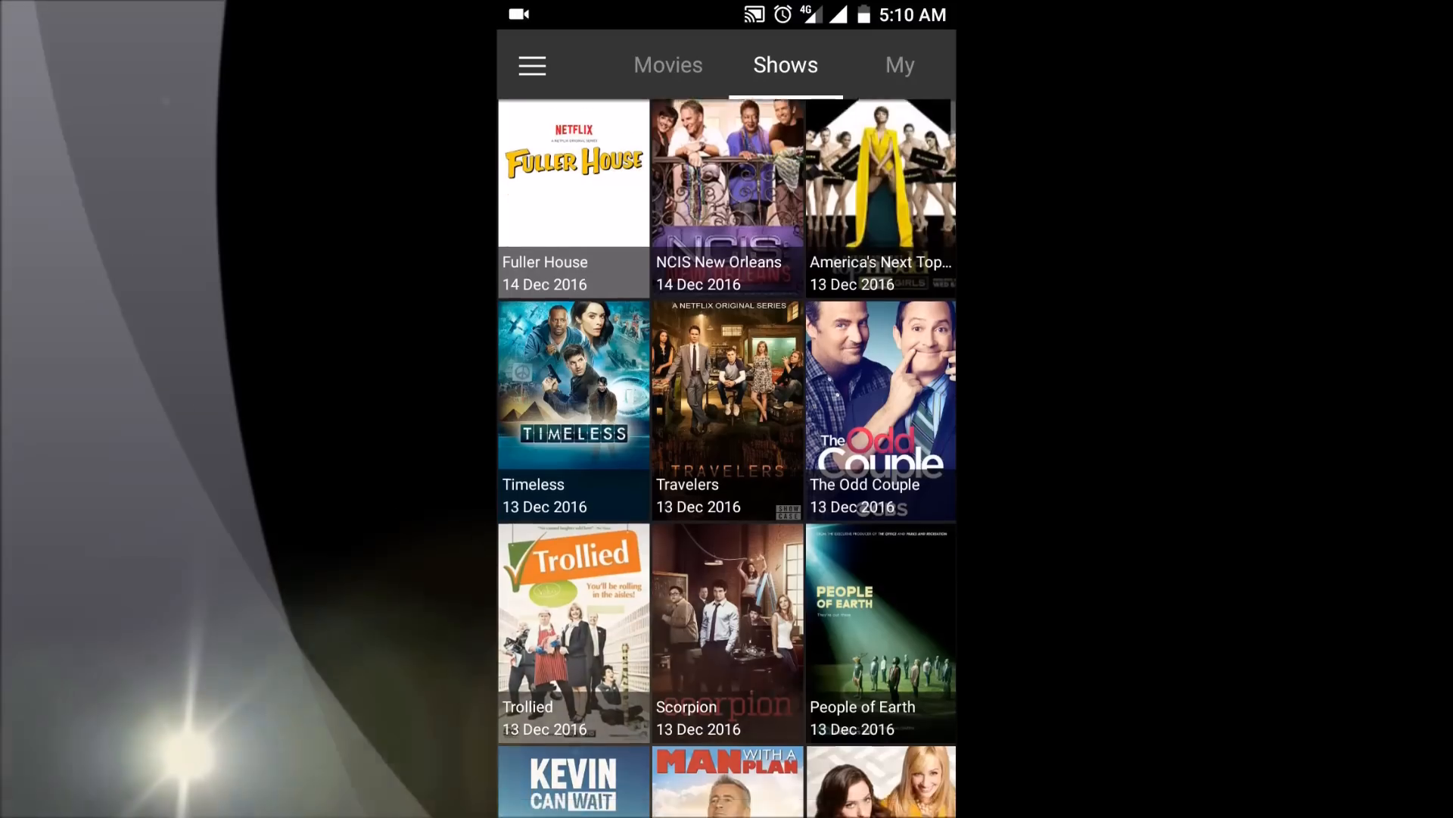
{"action": "scroll", "scroll_direction": "down", "scroll_amount": 3}
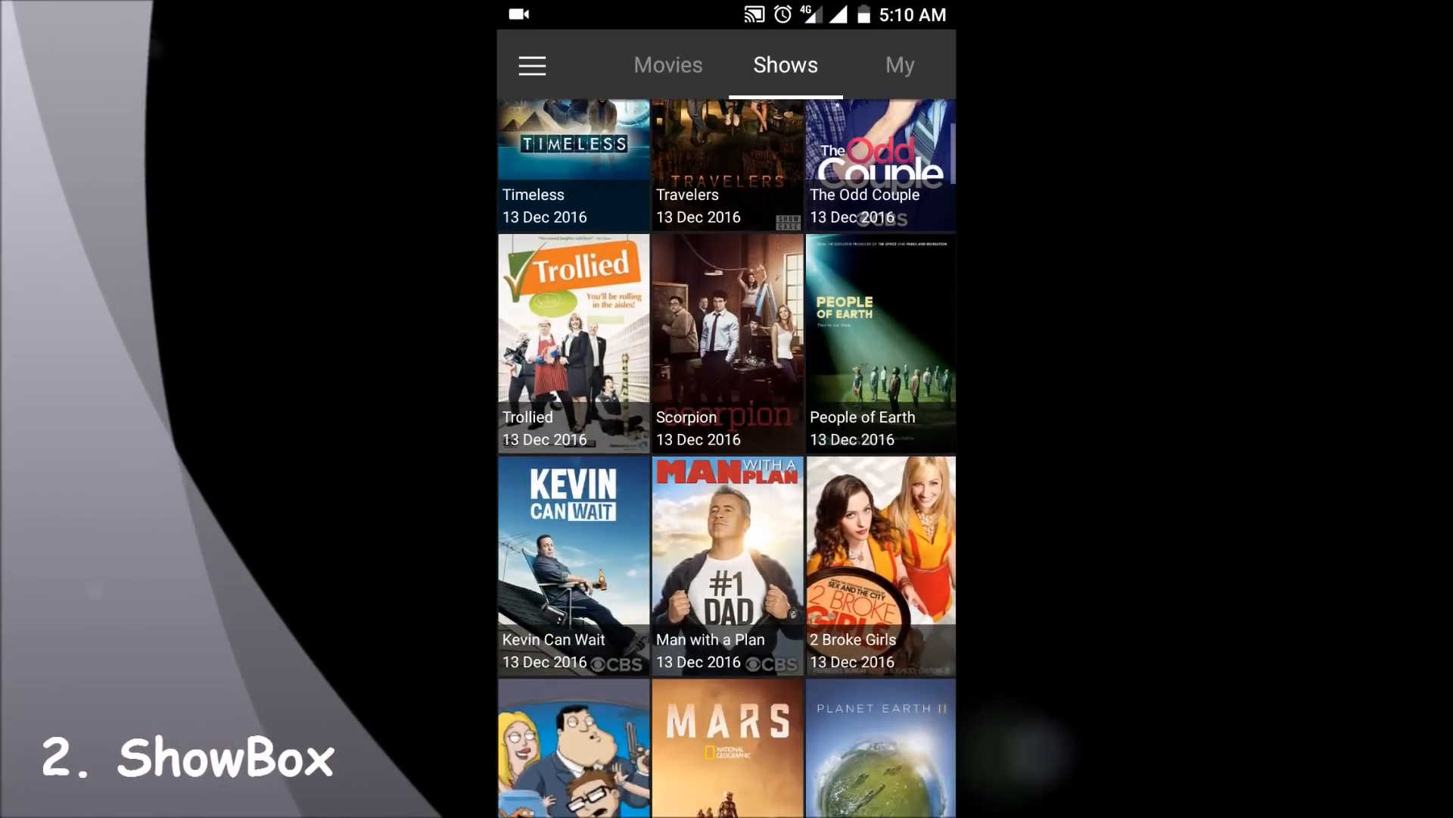
{"action": "left_click", "coordinate": [531, 65]}
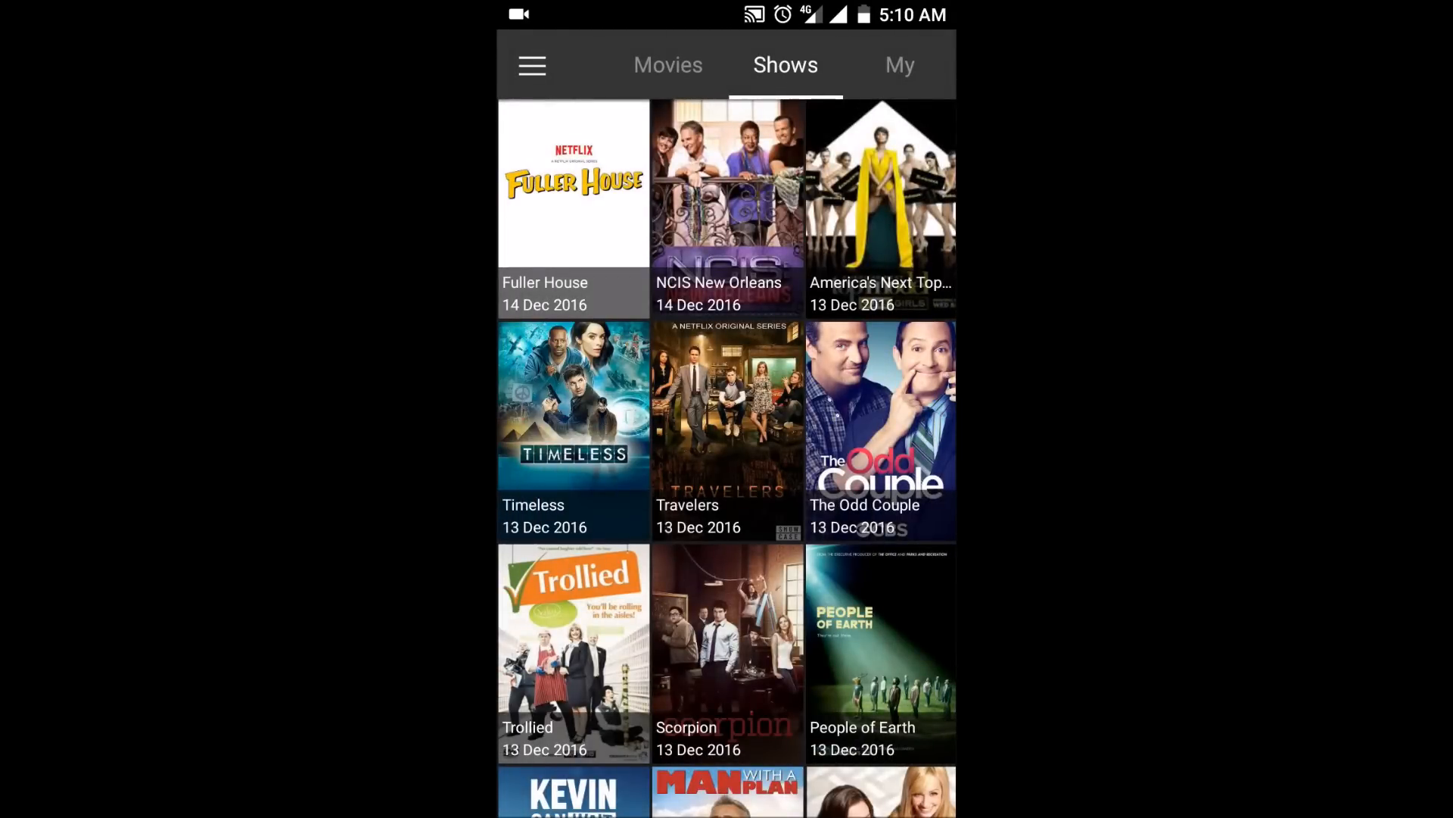
Step: Open Scorpion episode 8, view its torrent download options, then cancel
{"action": "left_click", "coordinate": [727, 651]}
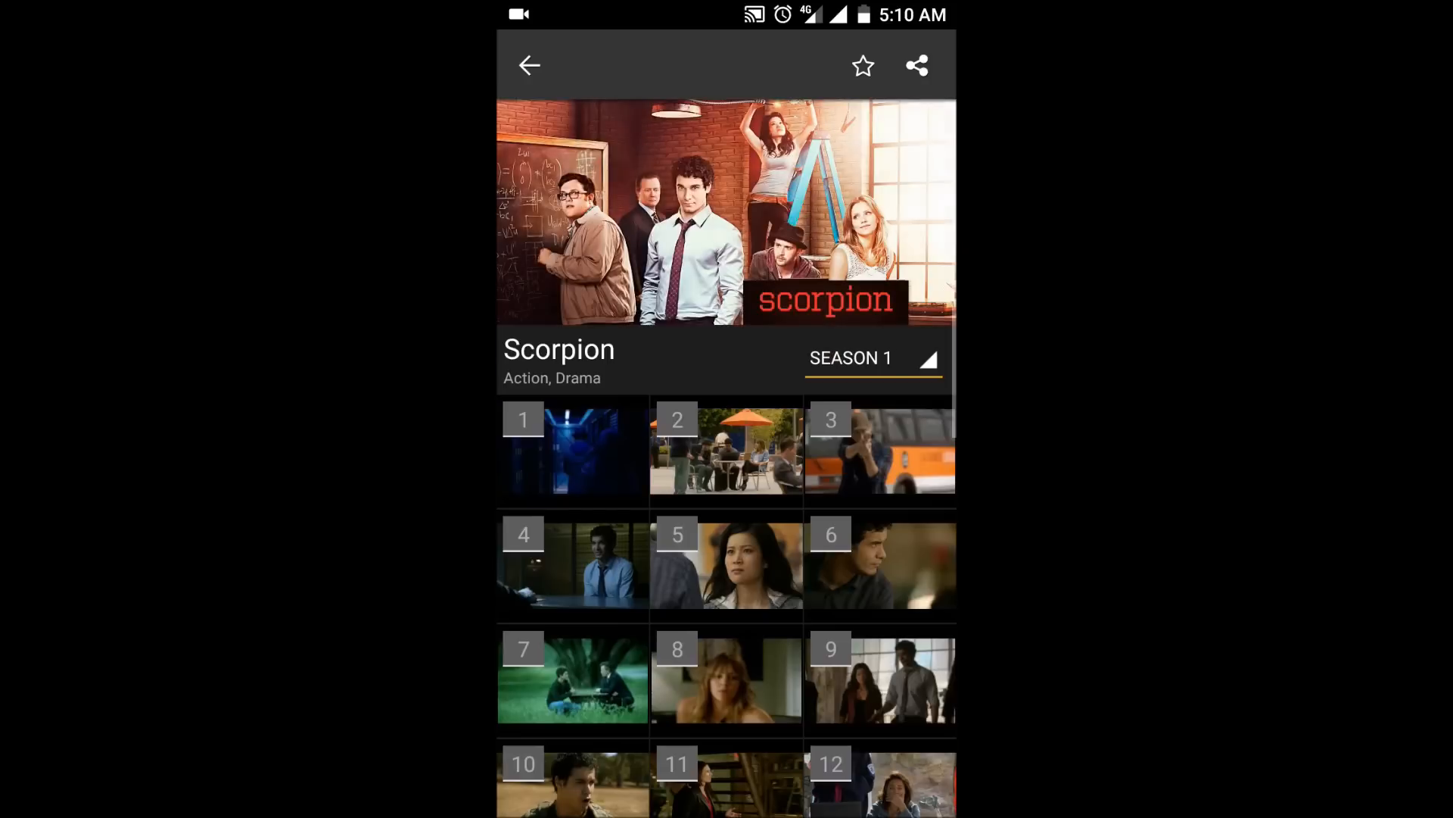
{"action": "left_click", "coordinate": [571, 449]}
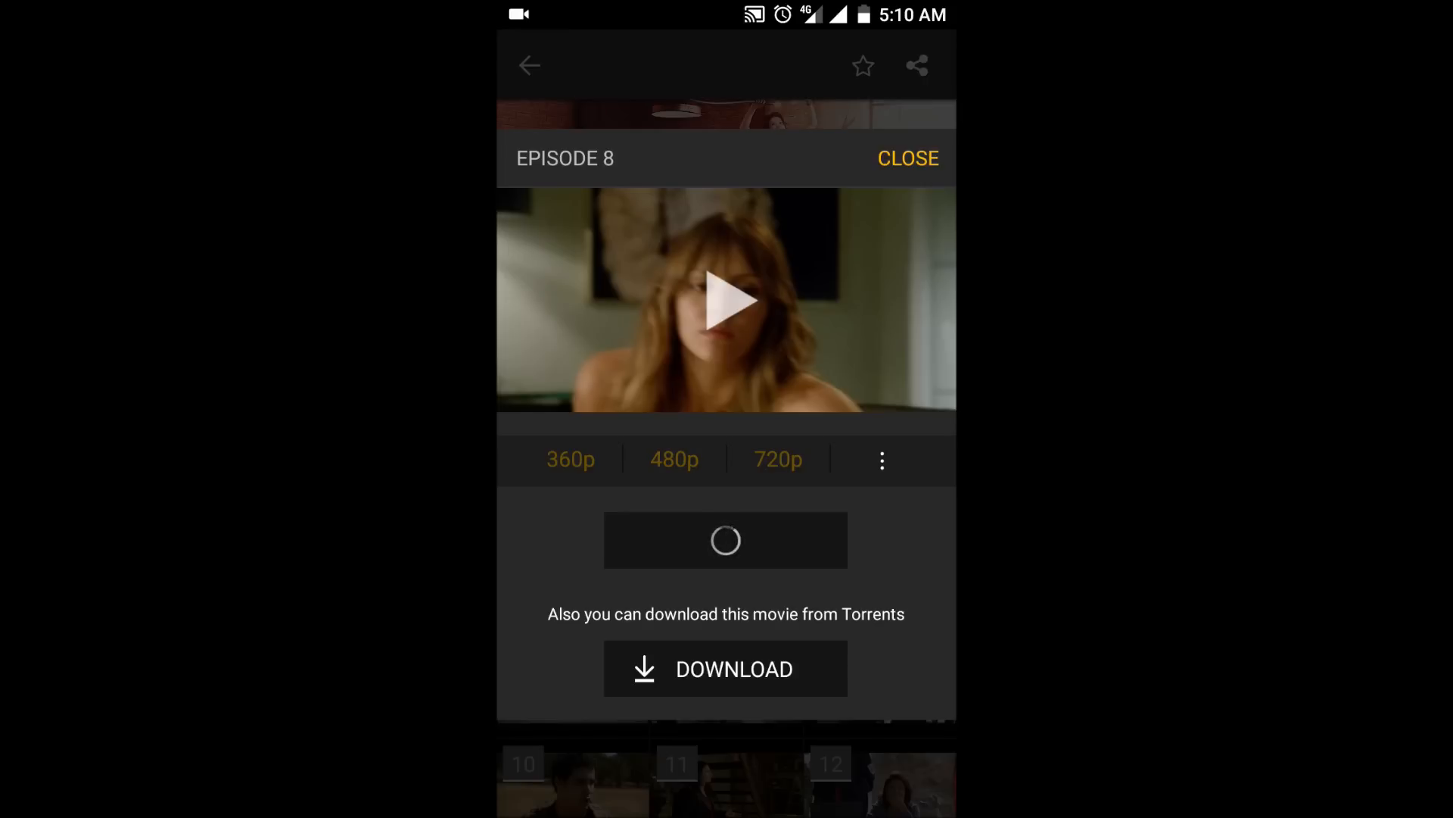
{"action": "left_click", "coordinate": [725, 669]}
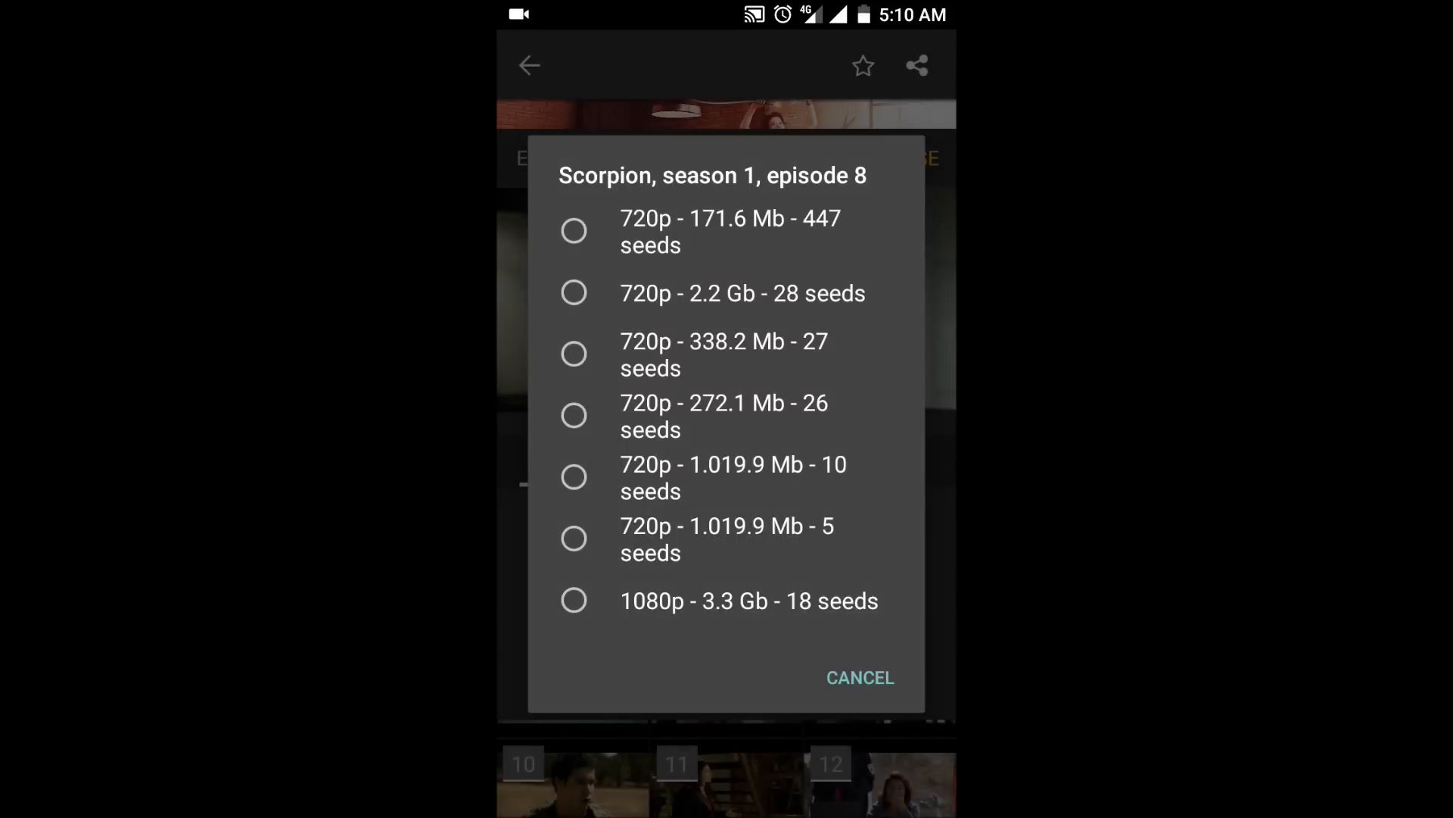
{"action": "left_click", "coordinate": [860, 677]}
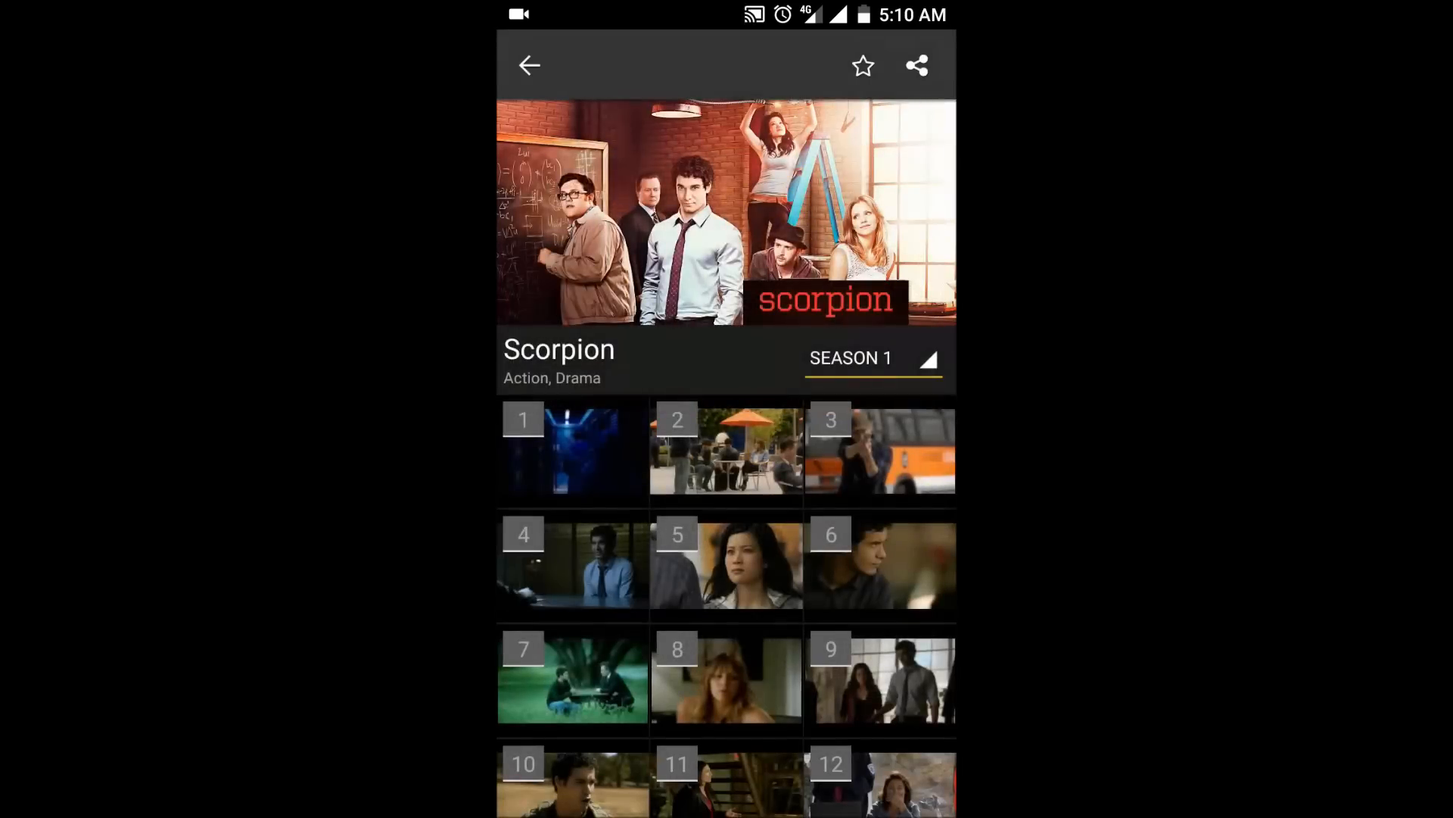
{"action": "left_click", "coordinate": [528, 65]}
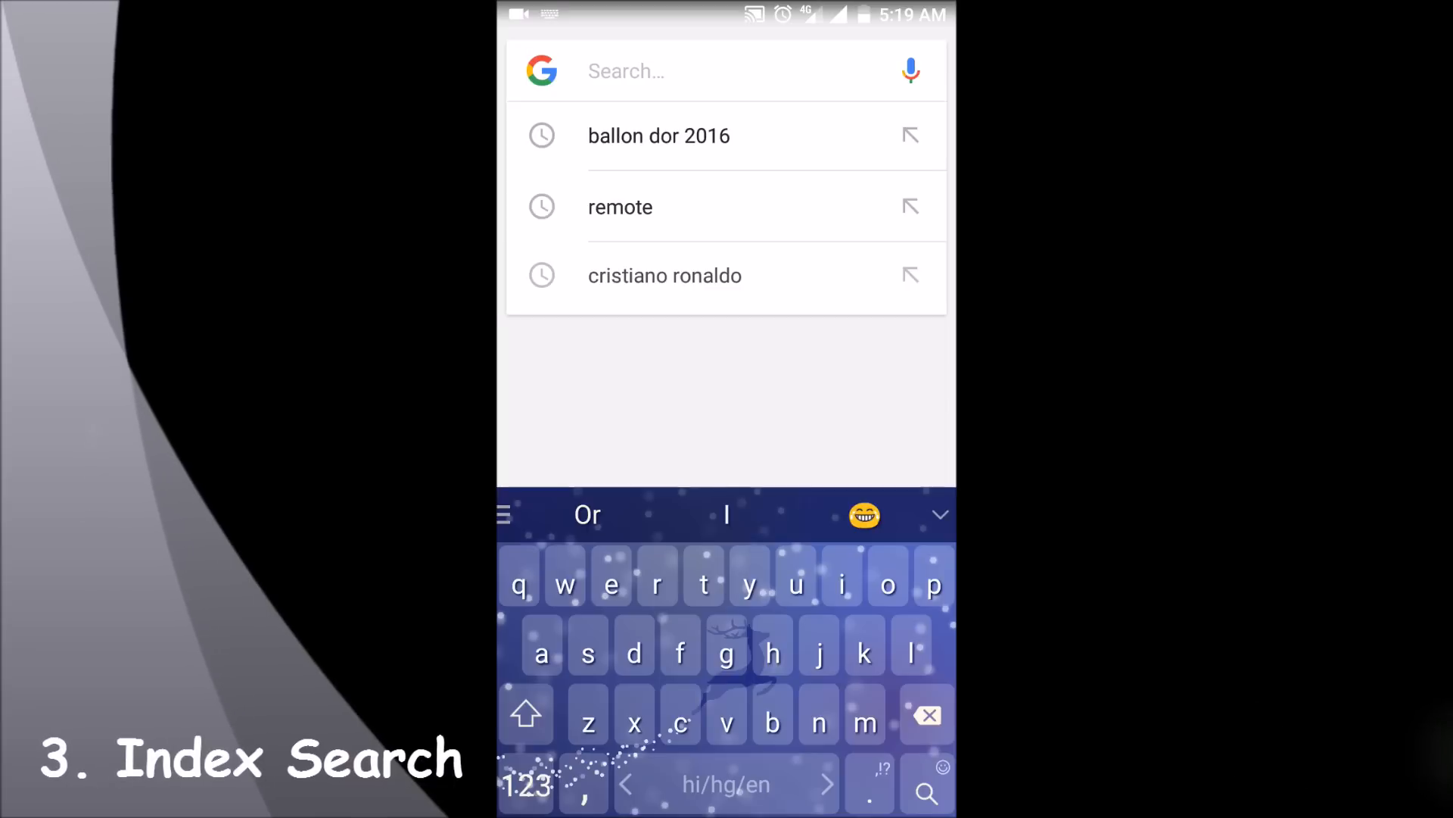
Step: Search Google for 'index of sherlock'
{"action": "type", "text": "index of"}
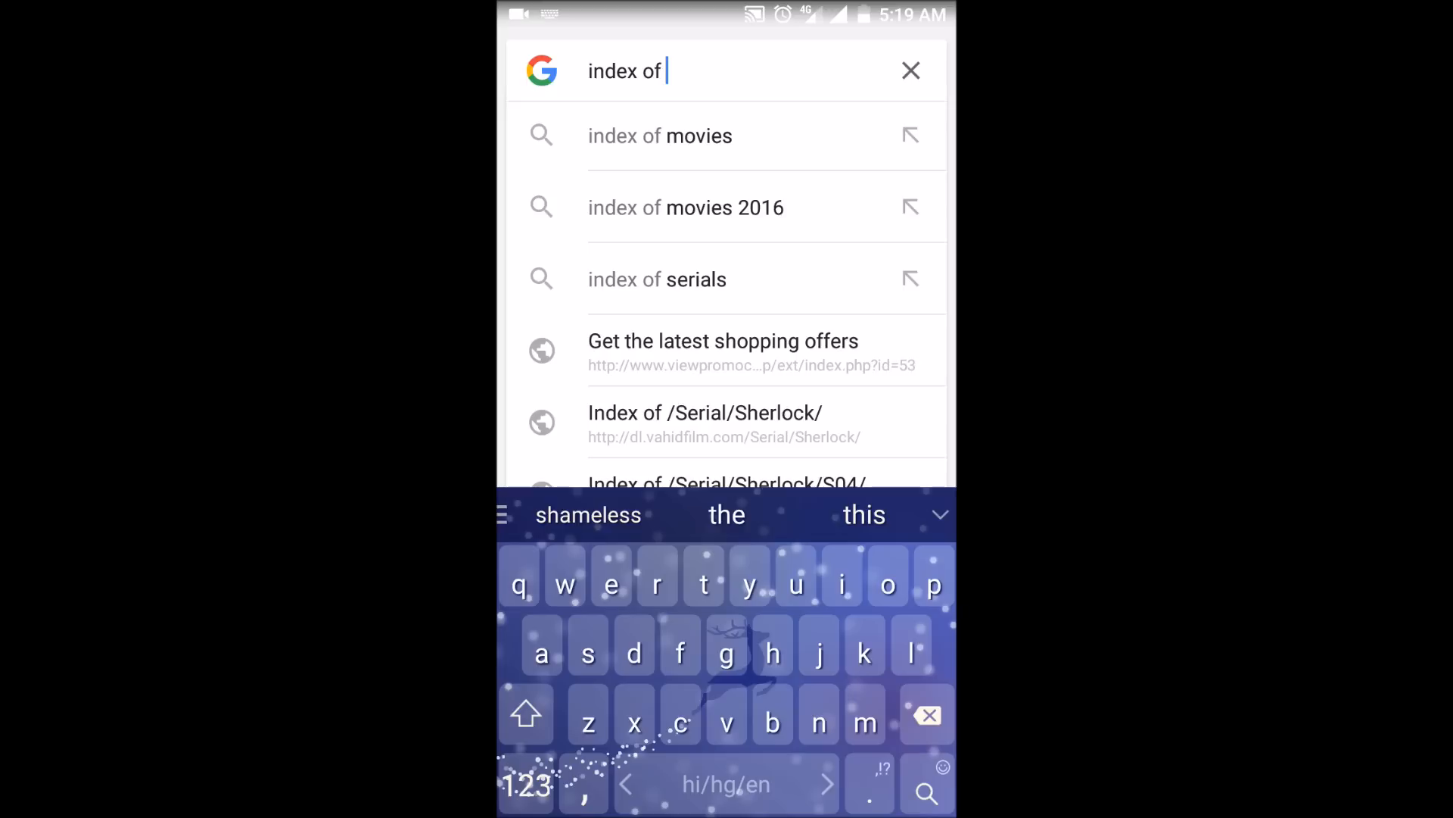
{"action": "type", "text": "sherlock"}
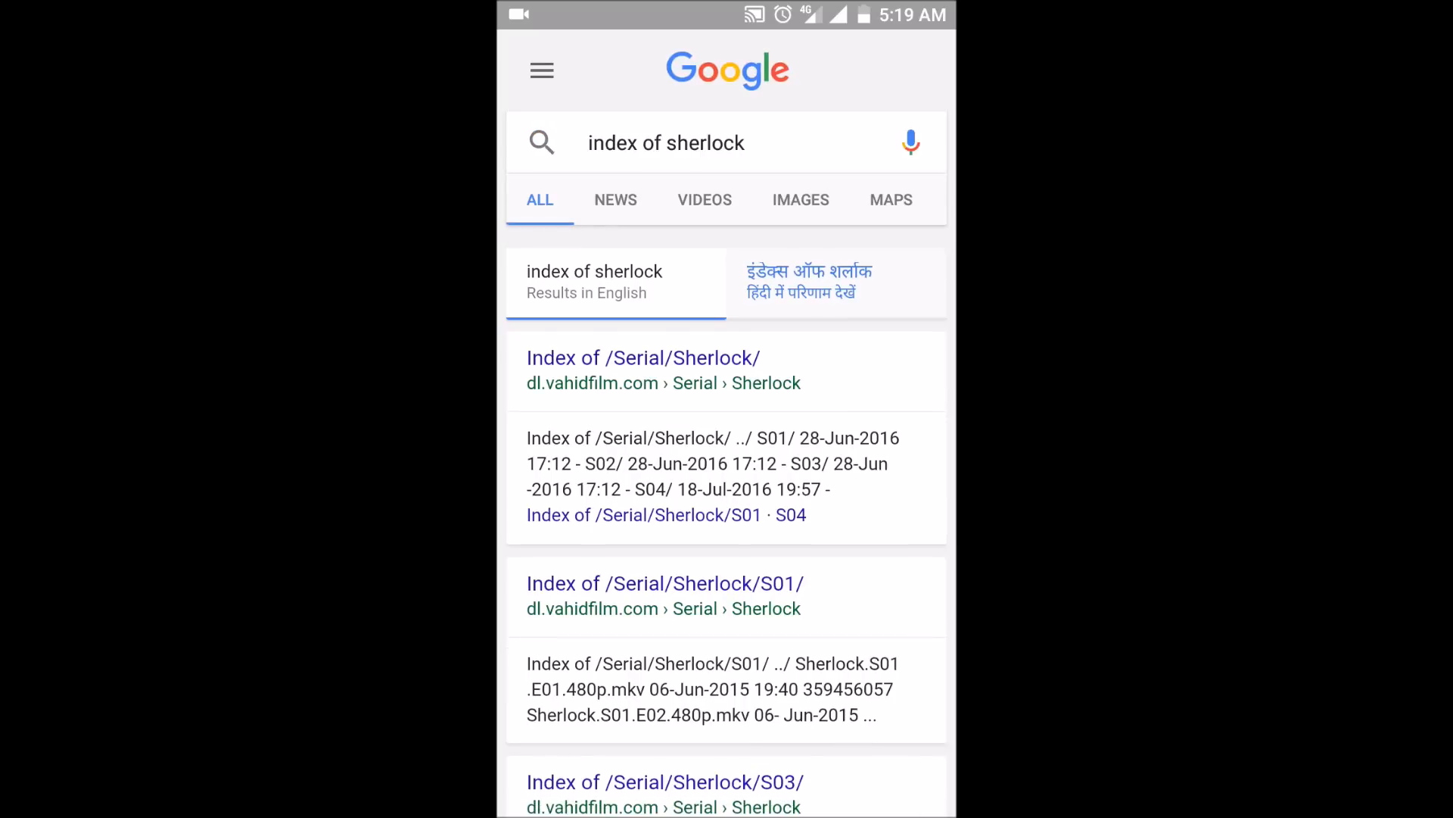
Step: Open the Index of /Serial/Sherlock/ result and its S04 folder, then return home
{"action": "left_click", "coordinate": [643, 357]}
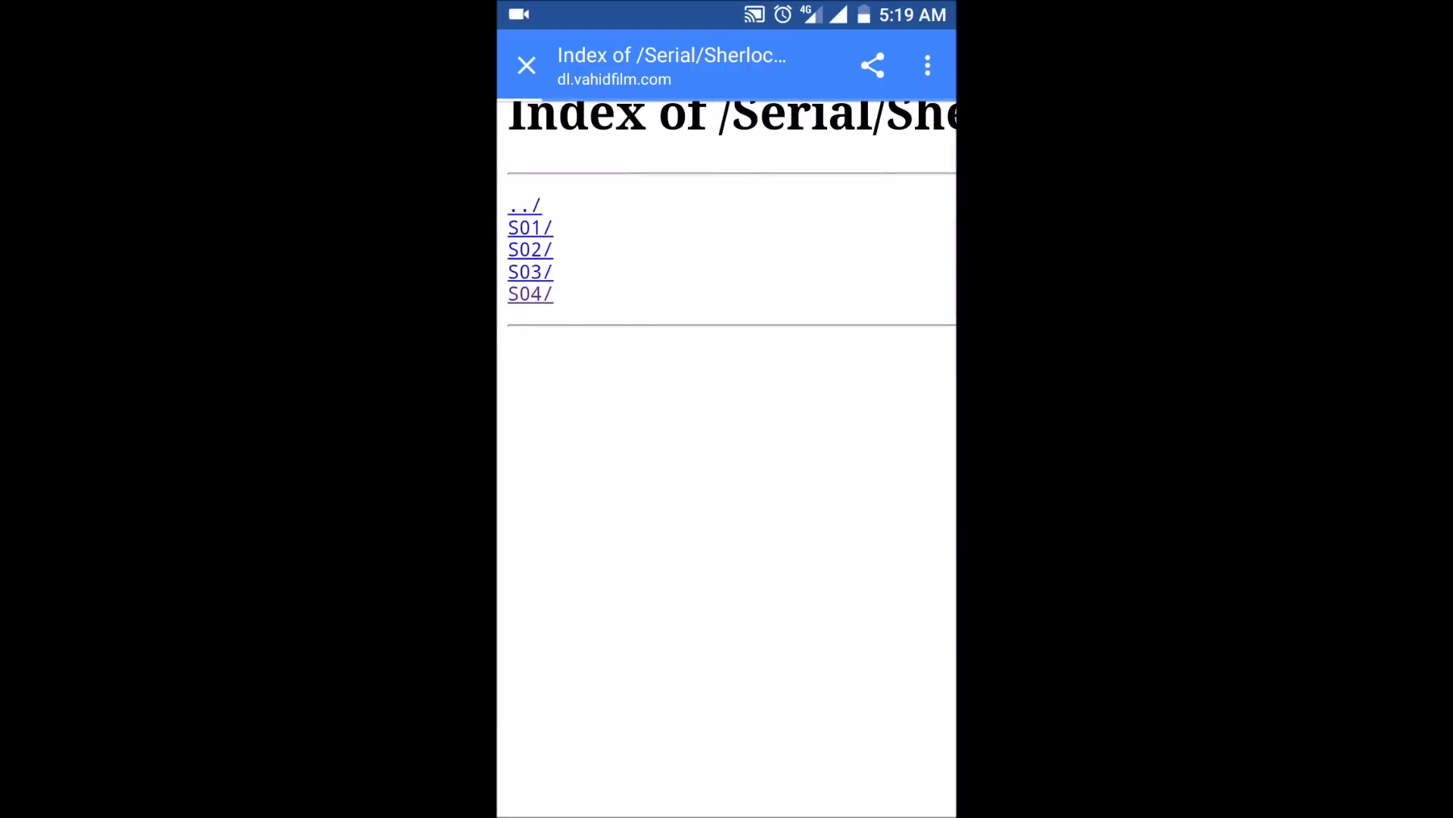
{"action": "left_click", "coordinate": [530, 293]}
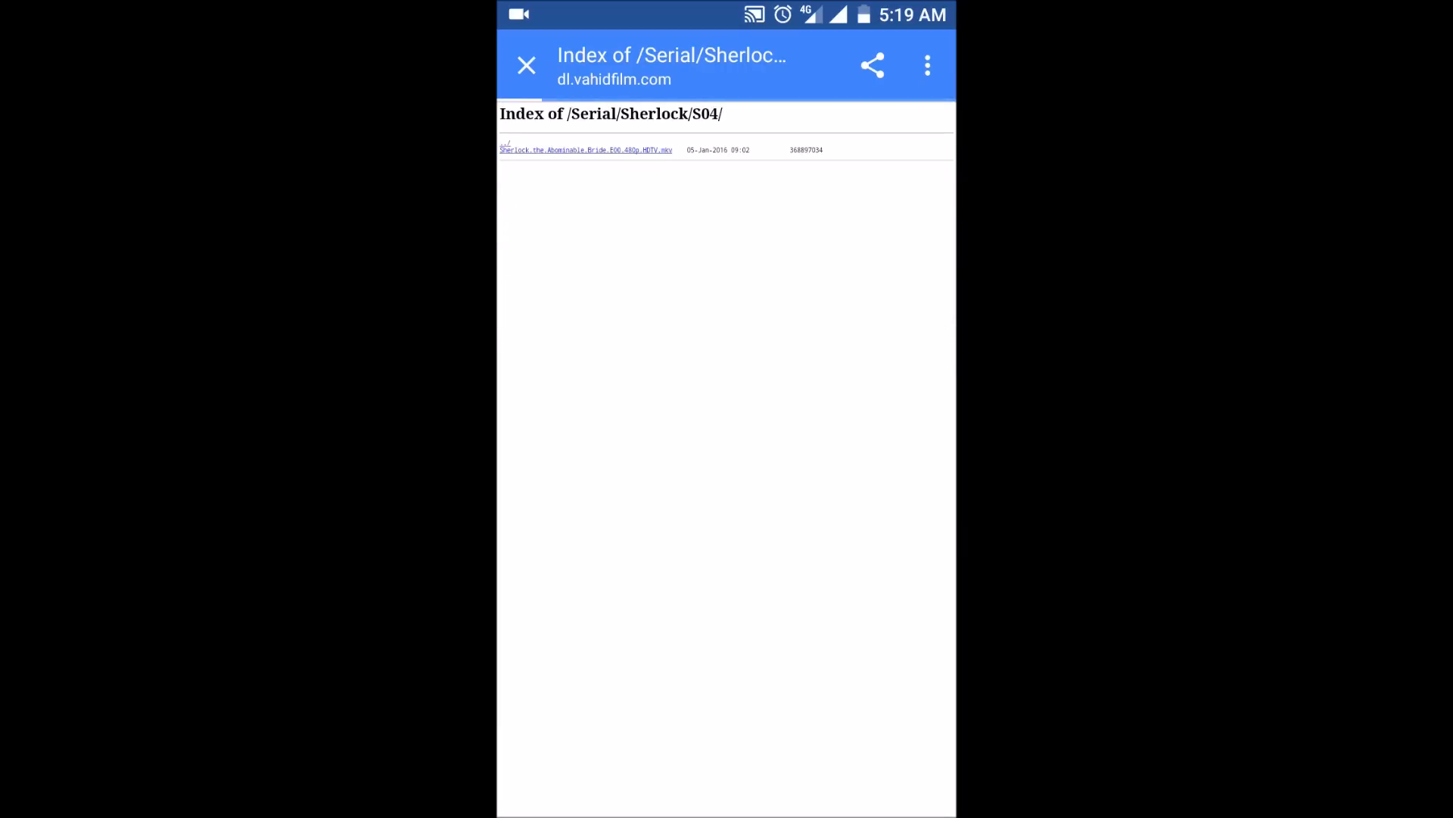
{"action": "left_click", "coordinate": [527, 65]}
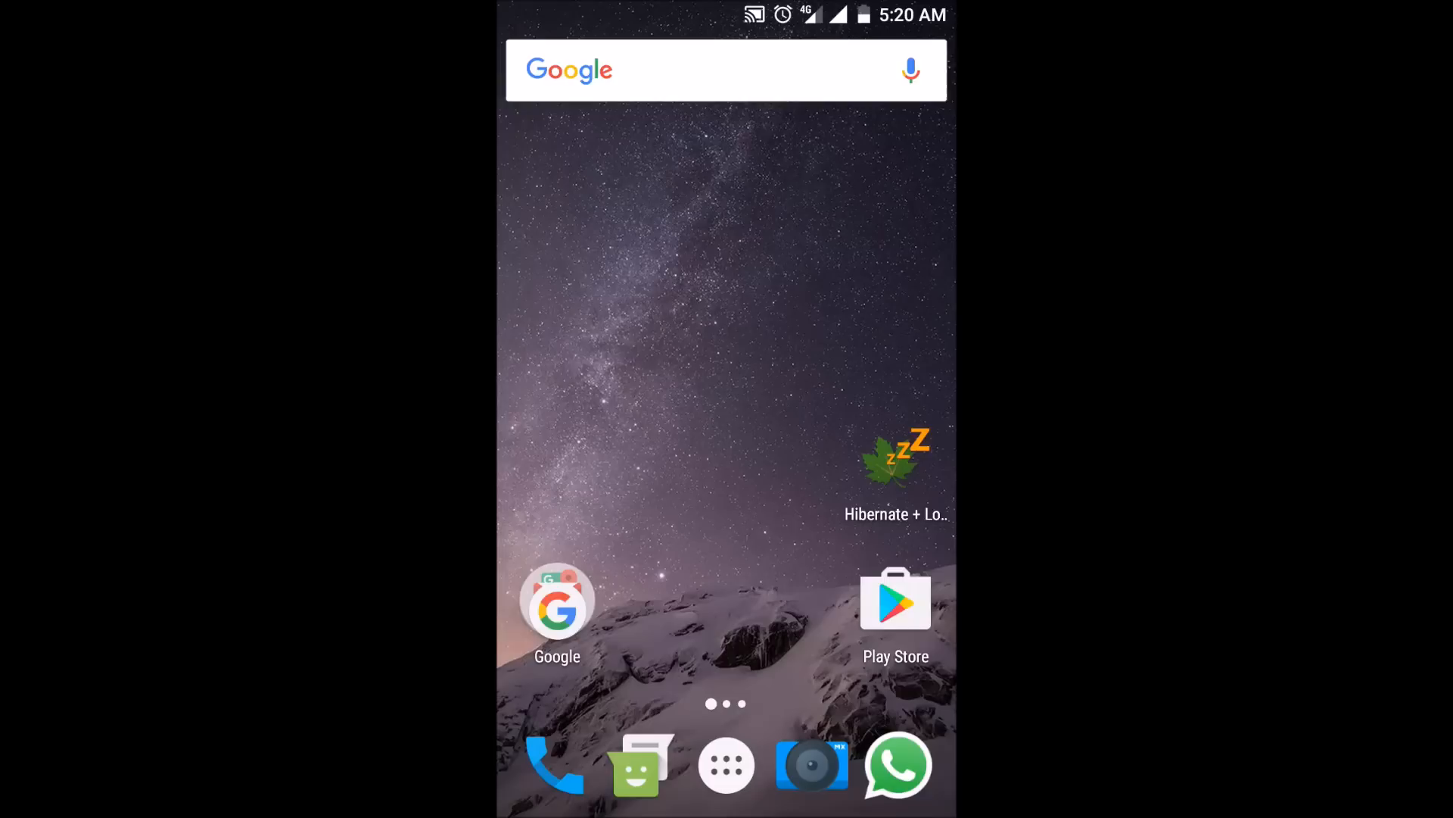